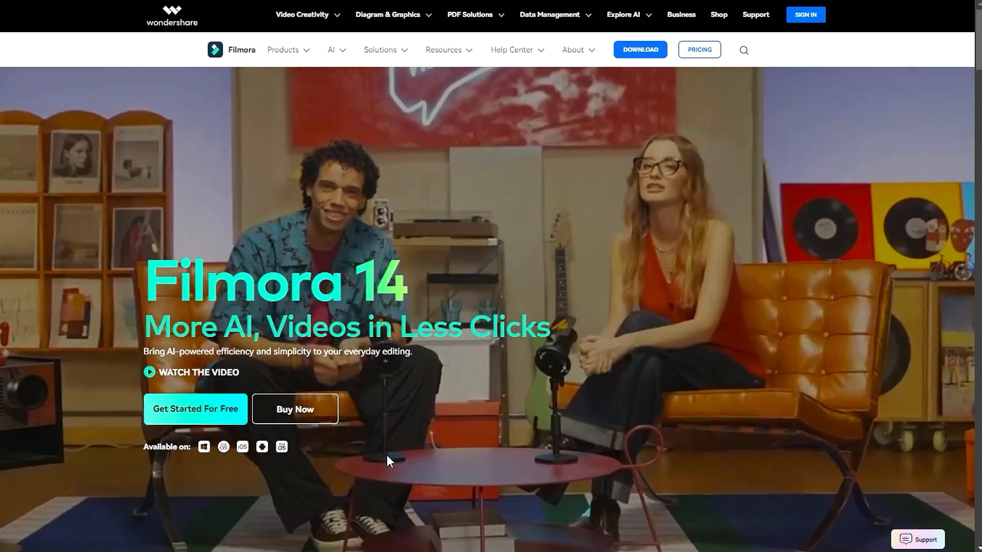
# Download the Filmora installer from the Wondershare page and save it to disk
pyautogui.click(195, 408)
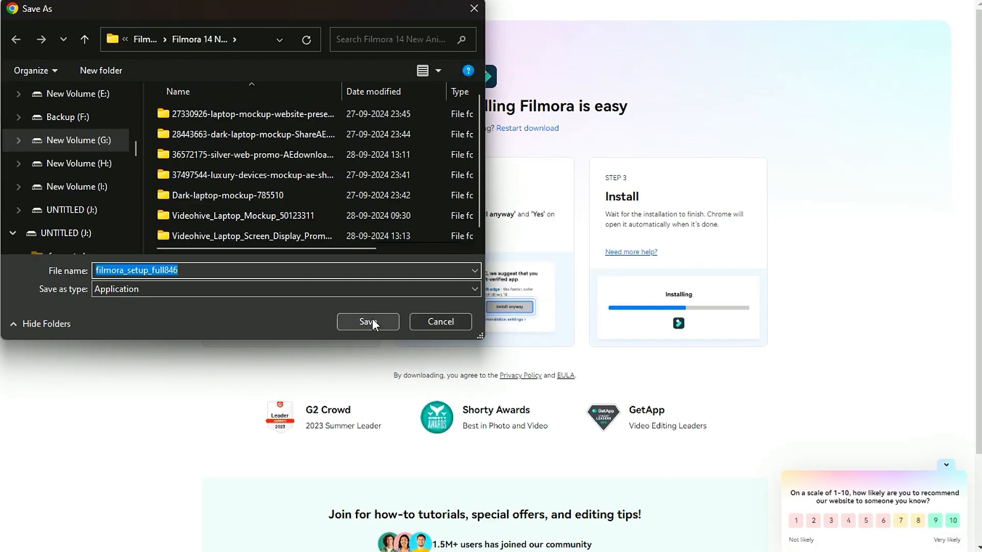
pyautogui.click(367, 321)
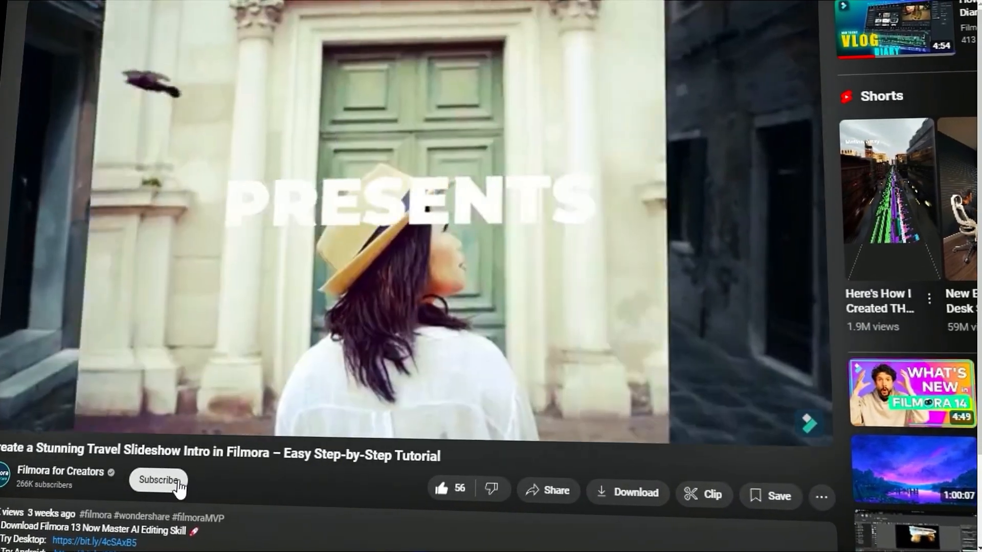
# Subscribe to the Filmora for Creators channel below the tutorial video
pyautogui.click(159, 480)
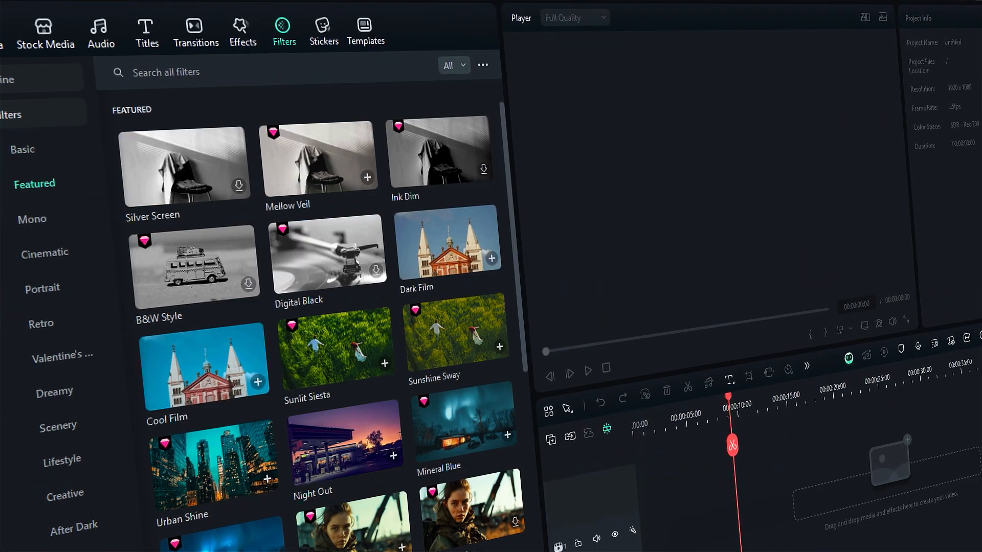
# Show the Cinematic category in Filmora's Filters library
pyautogui.click(44, 252)
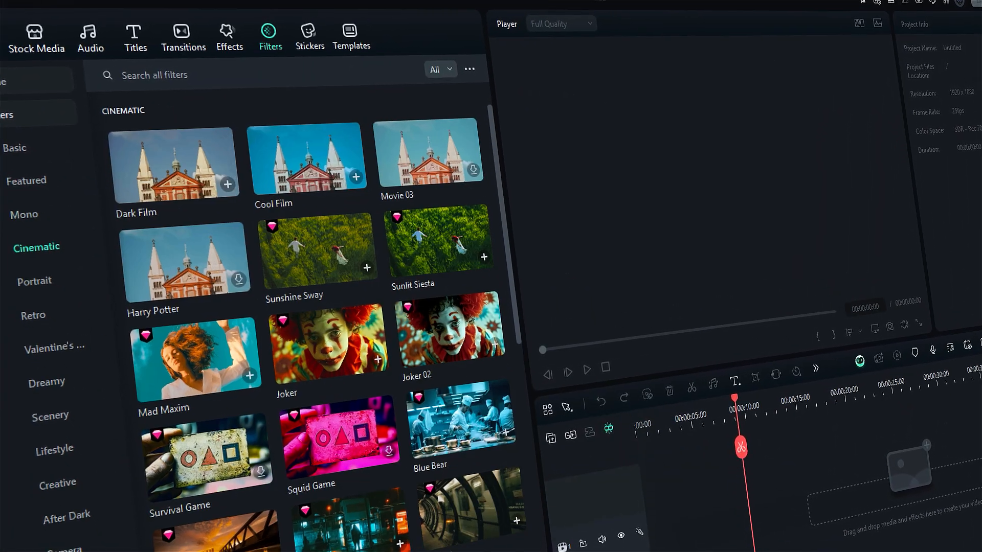
pyautogui.click(33, 315)
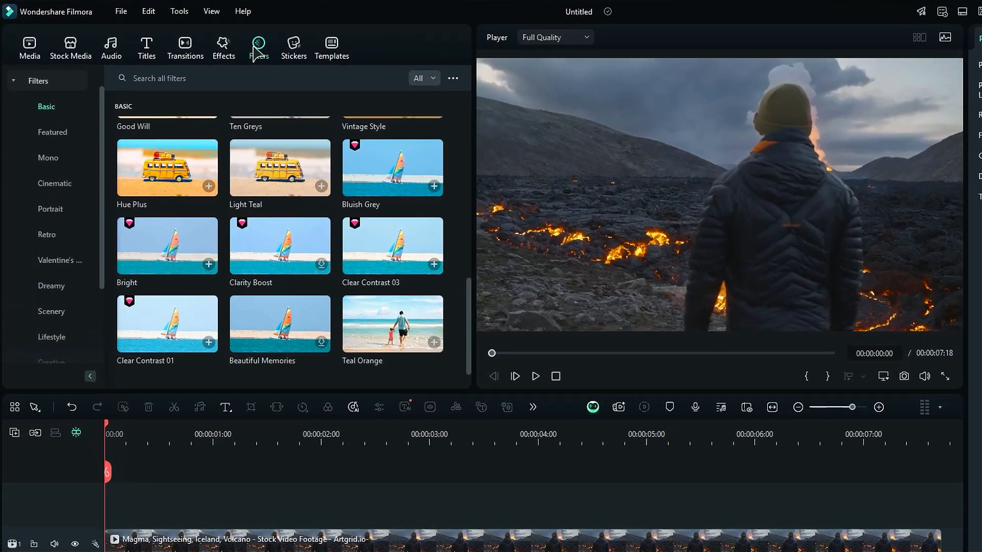
# Scroll through the Cinematic filter thumbnails to find a grade for the volcano clip
pyautogui.click(55, 189)
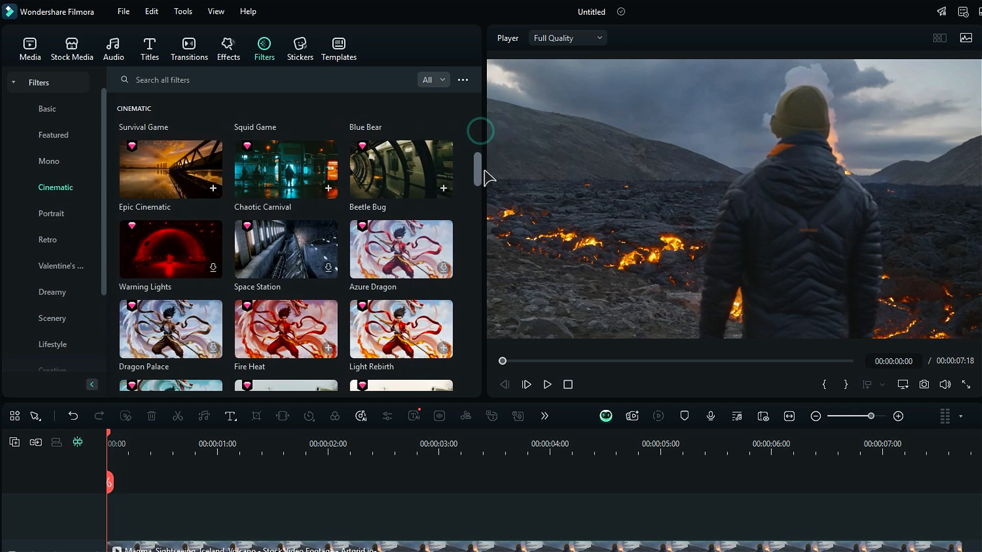
pyautogui.scroll(-3)
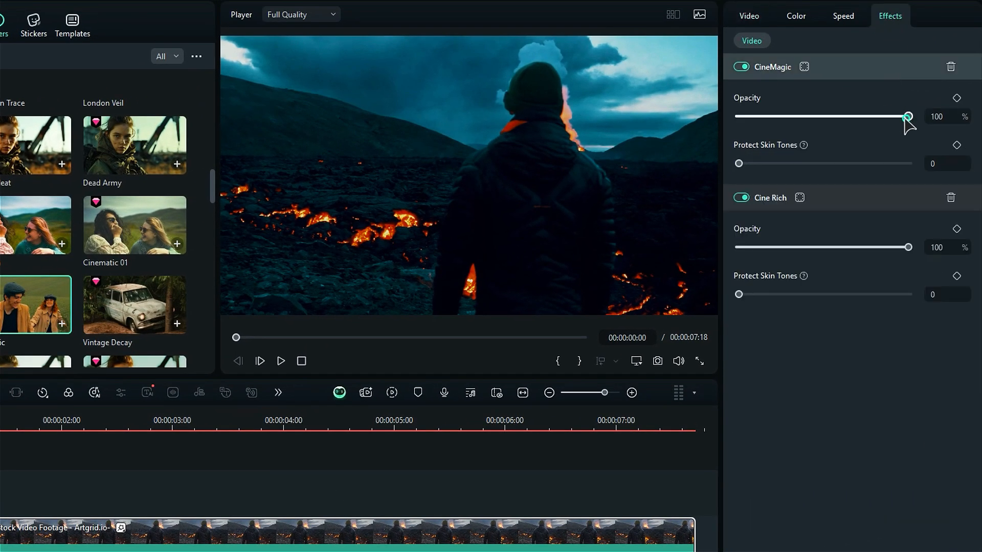
# Set CineMagic opacity to 77, Cine Rich opacity to 42, and CineMagic Protect Skin Tones to 37
pyautogui.moveTo(906, 247); pyautogui.dragTo(814, 246)
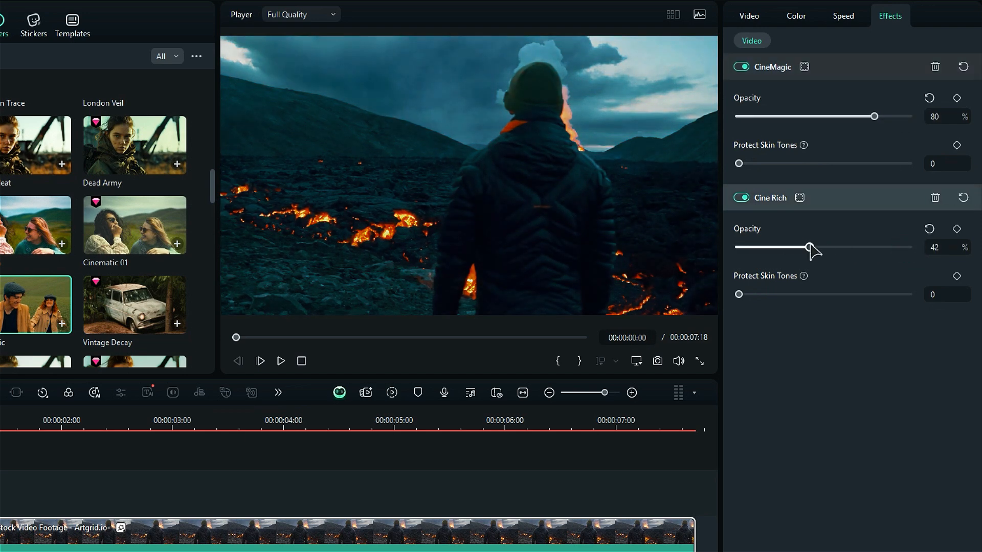
pyautogui.moveTo(874, 116); pyautogui.dragTo(869, 116)
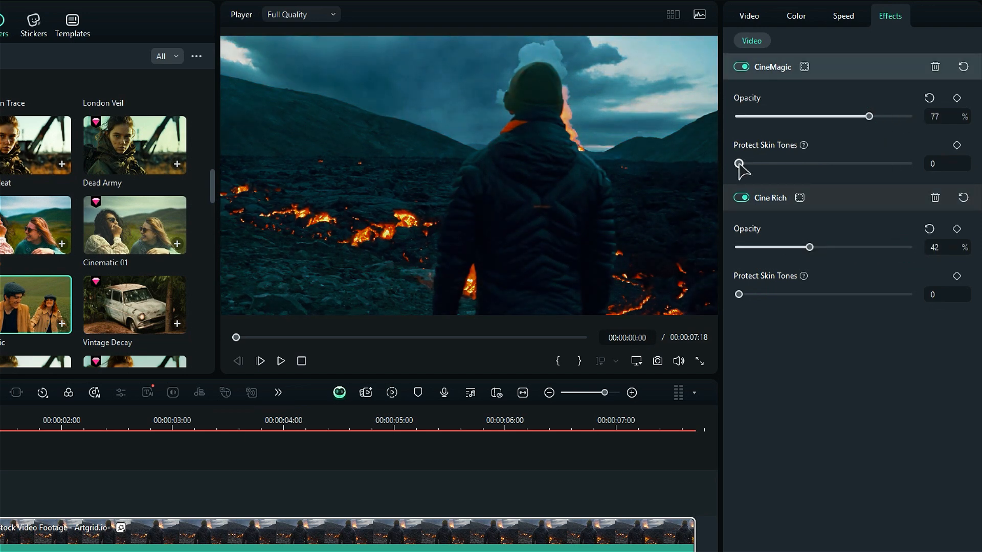
pyautogui.moveTo(738, 163); pyautogui.dragTo(801, 164)
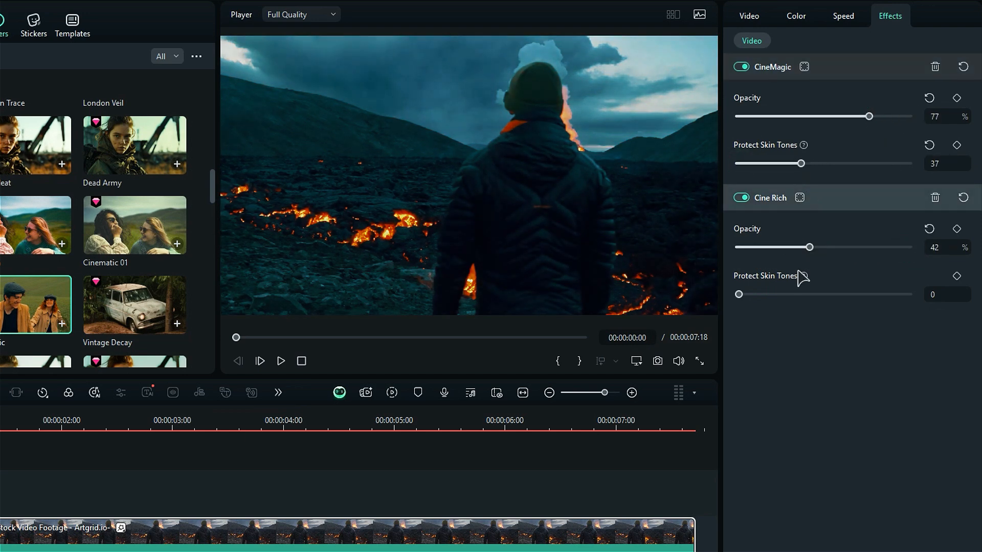
pyautogui.moveTo(738, 295); pyautogui.dragTo(791, 295)
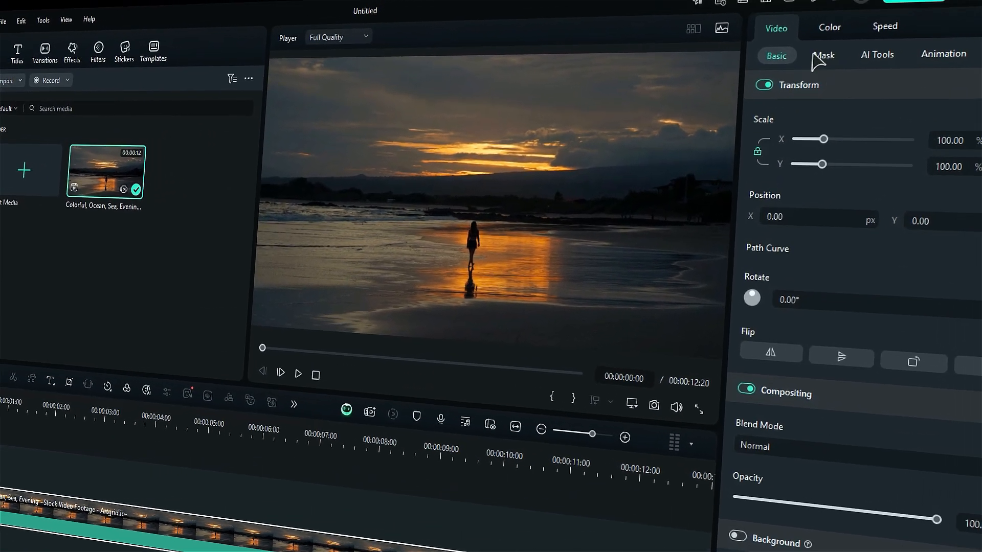
# Set the sunset clip's Temperature to 17, Vibrance to 5 and Saturation to 28
pyautogui.click(829, 26)
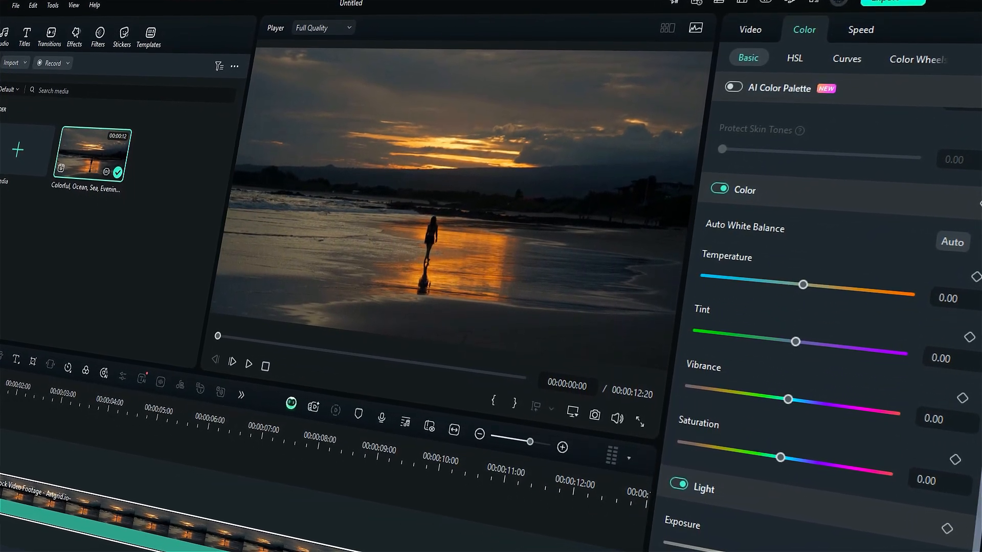
pyautogui.moveTo(804, 284); pyautogui.dragTo(809, 278)
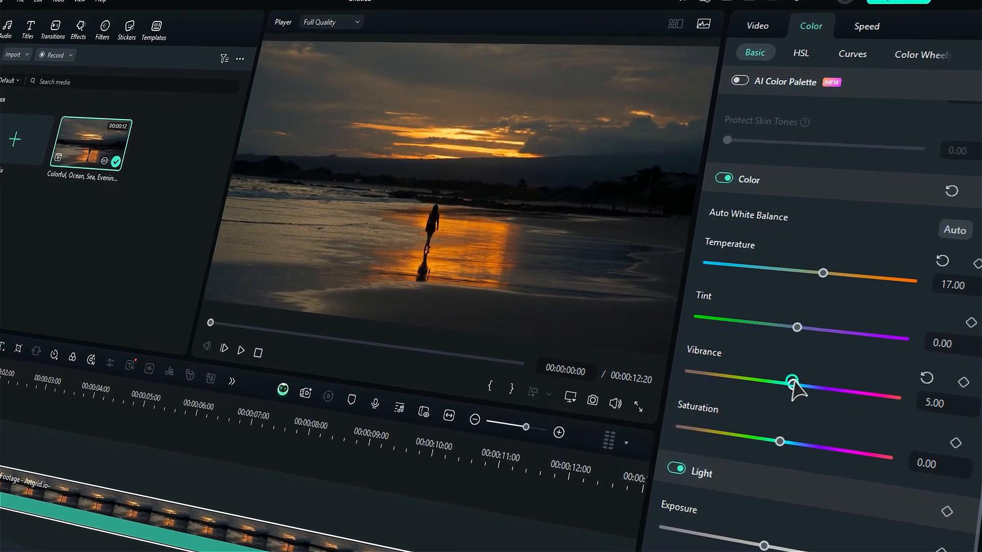
pyautogui.moveTo(779, 441); pyautogui.dragTo(808, 442)
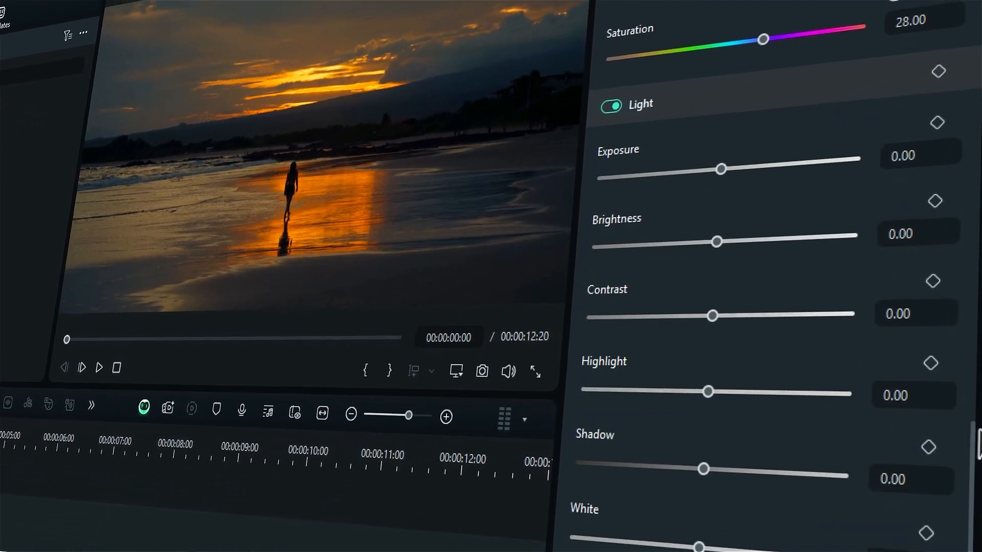
pyautogui.click(733, 25)
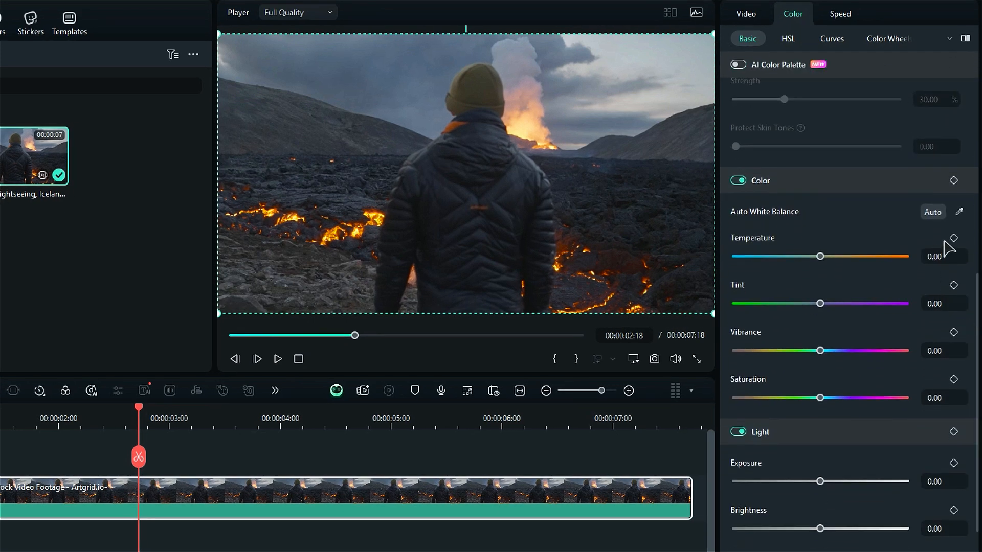
# Apply auto white balance to the volcano clip and adjust its Light sliders
pyautogui.click(932, 212)
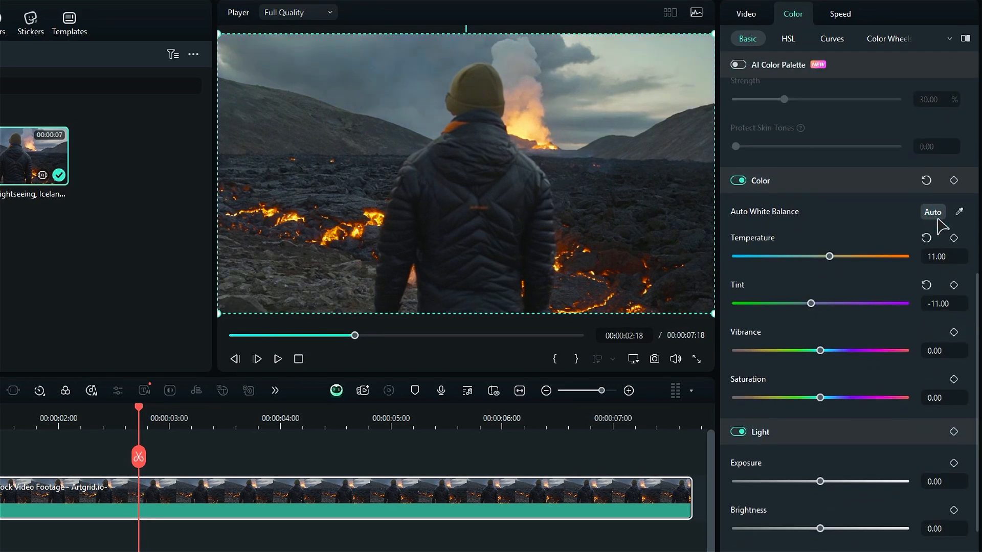
pyautogui.moveTo(828, 256); pyautogui.dragTo(820, 256)
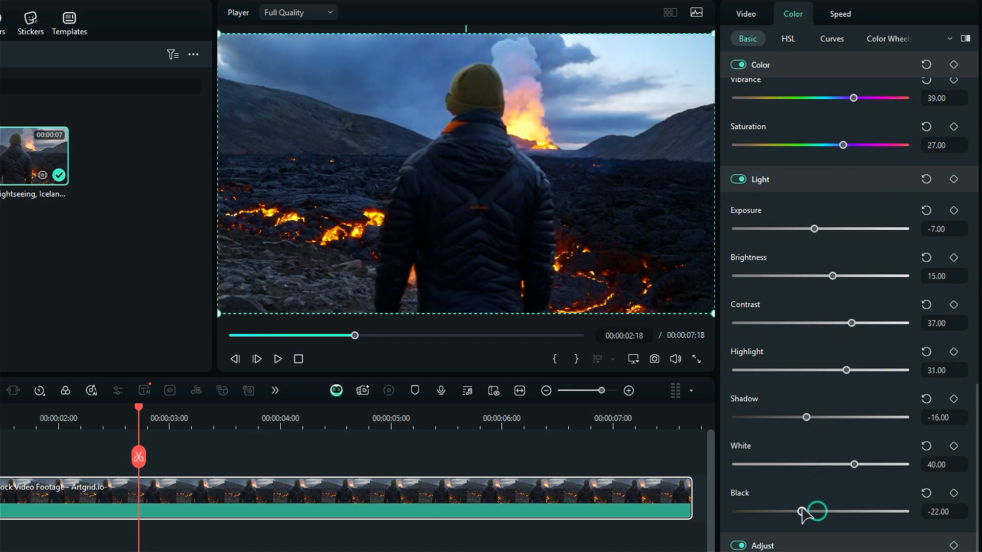
# In HSL, select the blue tones and raise Saturation to 19 and Luminance to 18
pyautogui.click(788, 38)
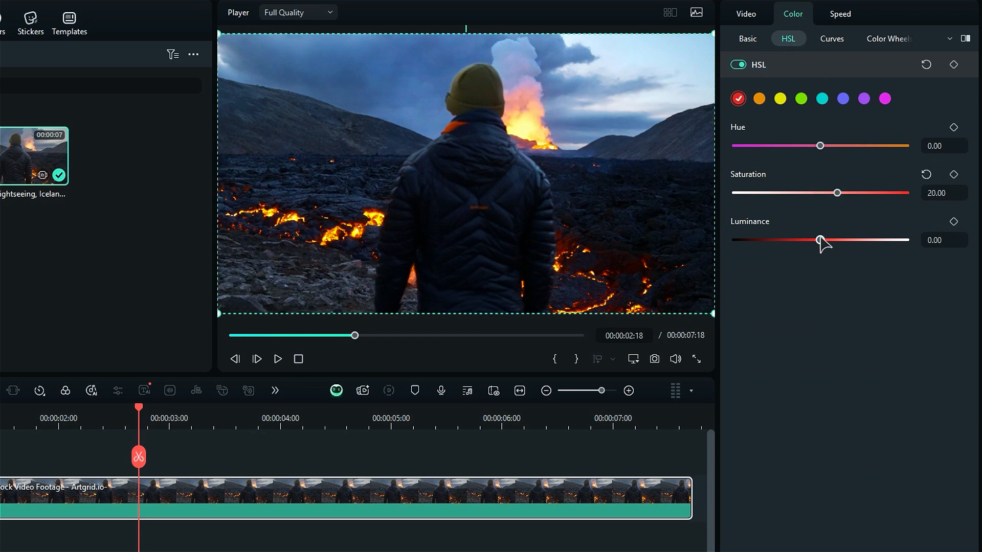
pyautogui.click(822, 98)
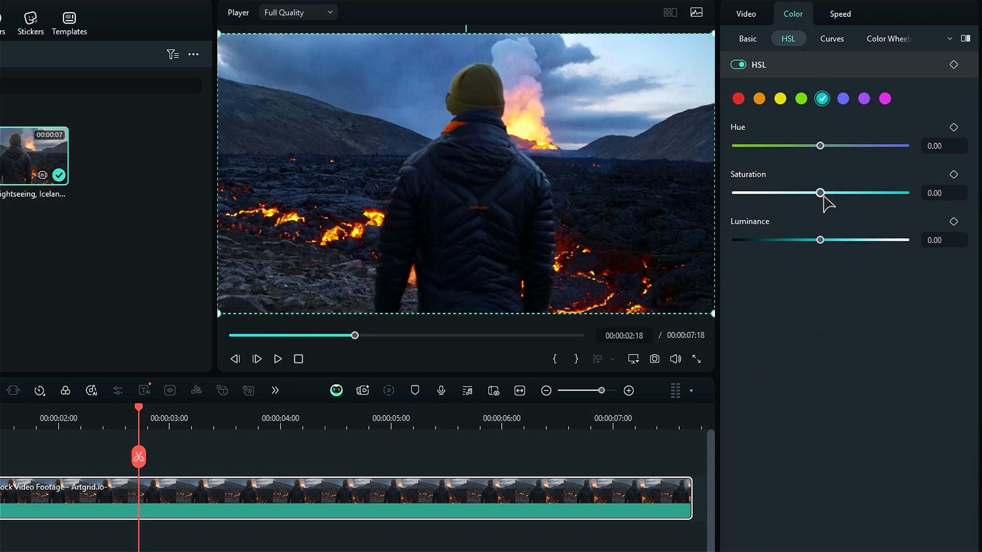
pyautogui.click(842, 98)
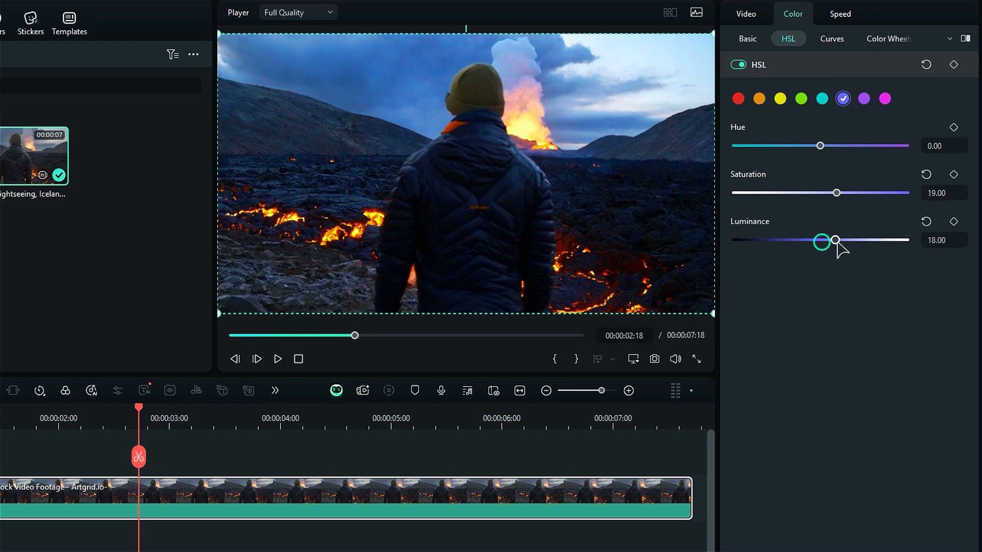
# Reshape the clip's luma tone curve by dragging curve points
pyautogui.click(831, 39)
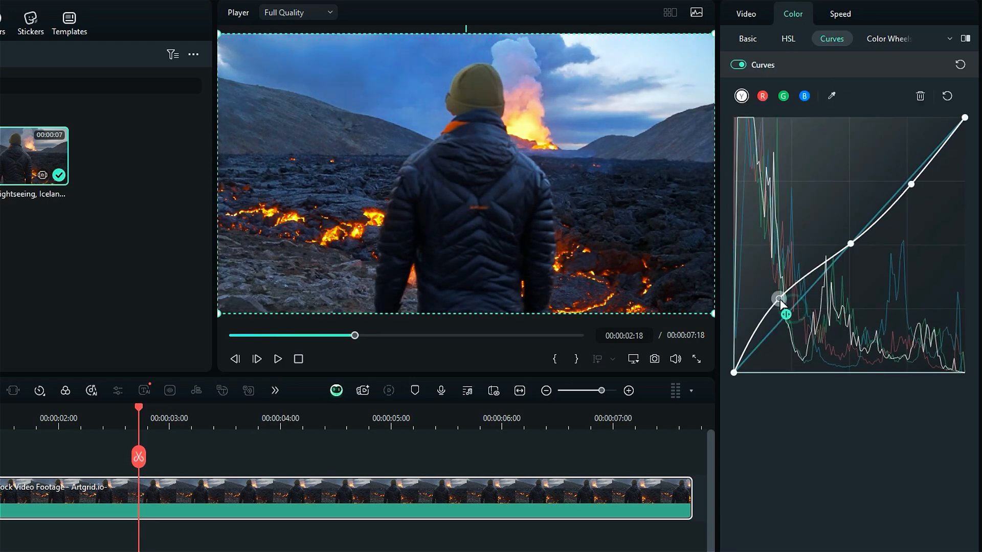
pyautogui.moveTo(779, 297); pyautogui.dragTo(862, 252)
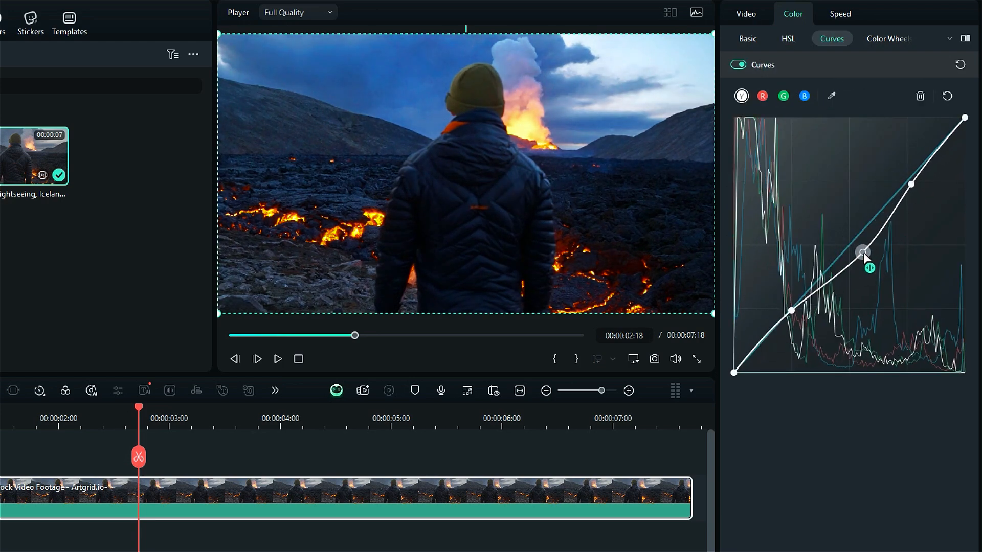
pyautogui.click(747, 38)
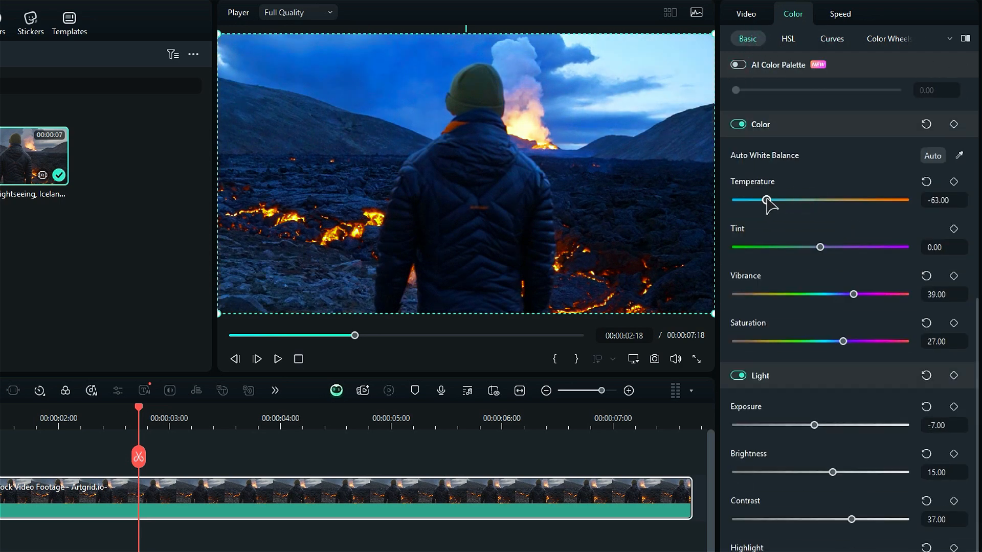
# Set Temperature to -17 and show the Side-by-Side before-and-after view
pyautogui.moveTo(769, 199); pyautogui.dragTo(852, 200)
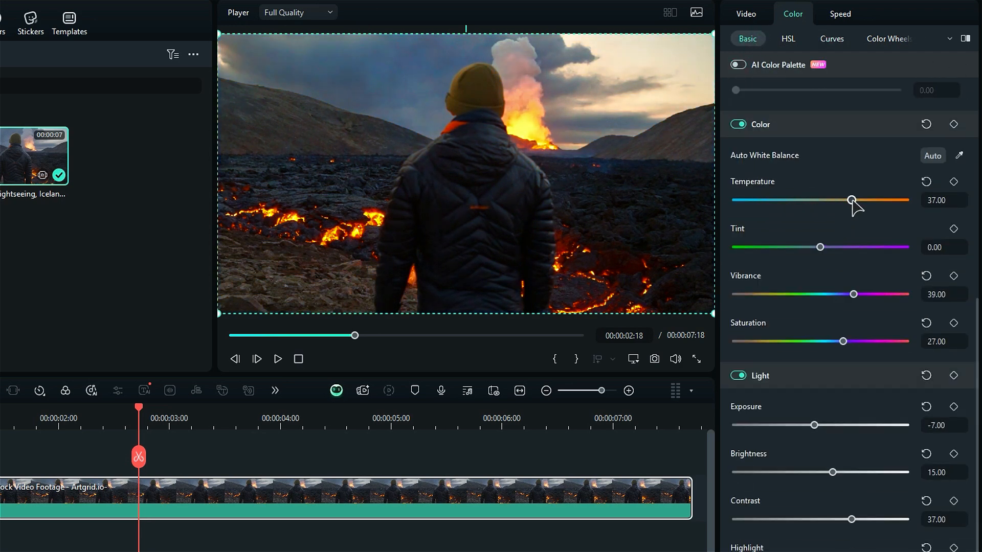
pyautogui.moveTo(850, 200); pyautogui.dragTo(805, 199)
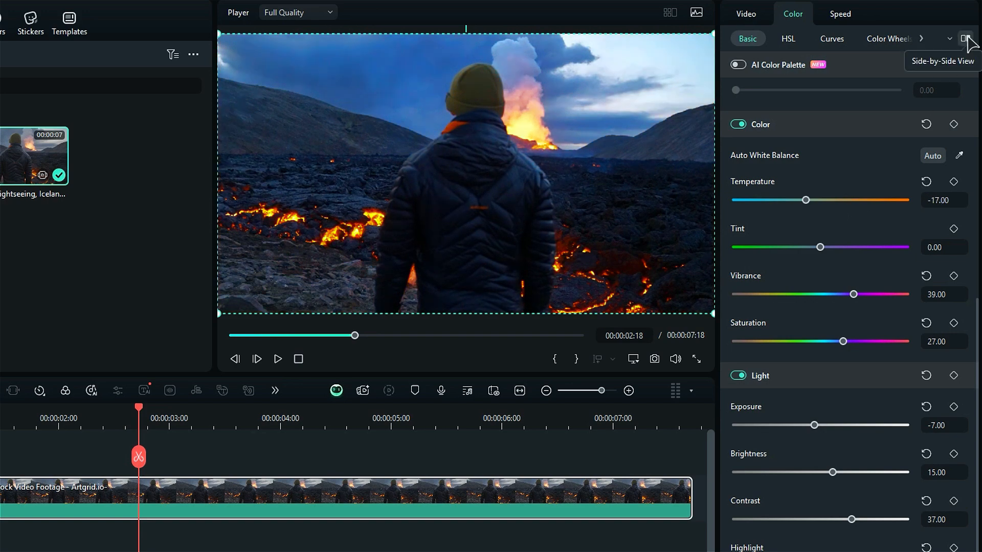
pyautogui.click(965, 38)
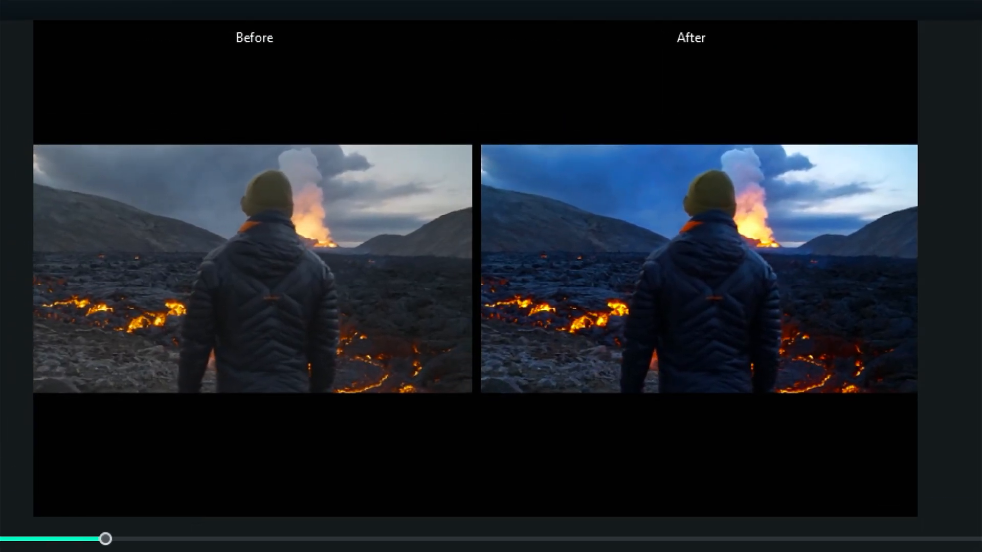
pyautogui.moveTo(104, 539); pyautogui.dragTo(459, 538)
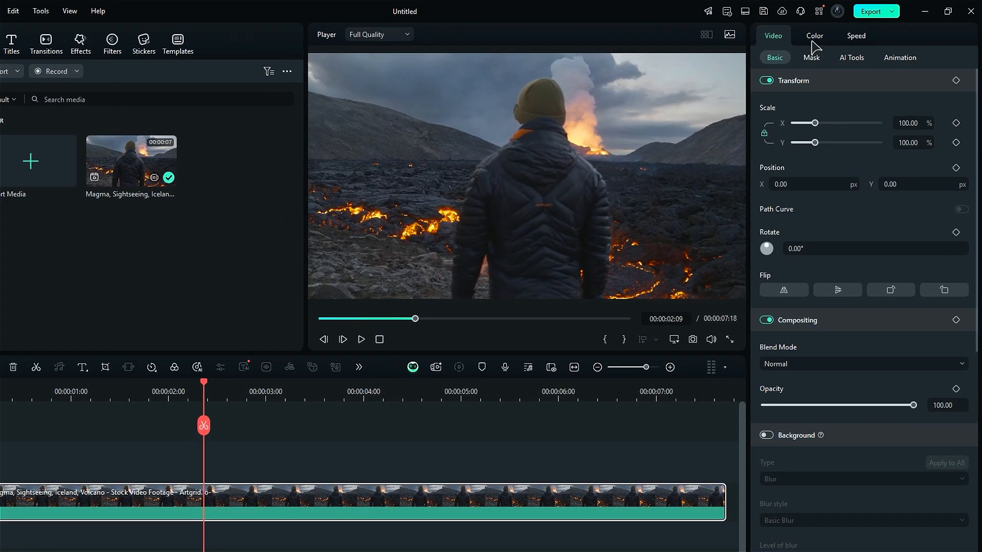
# Open the Color tab in the volcano clip's properties panel
pyautogui.click(814, 36)
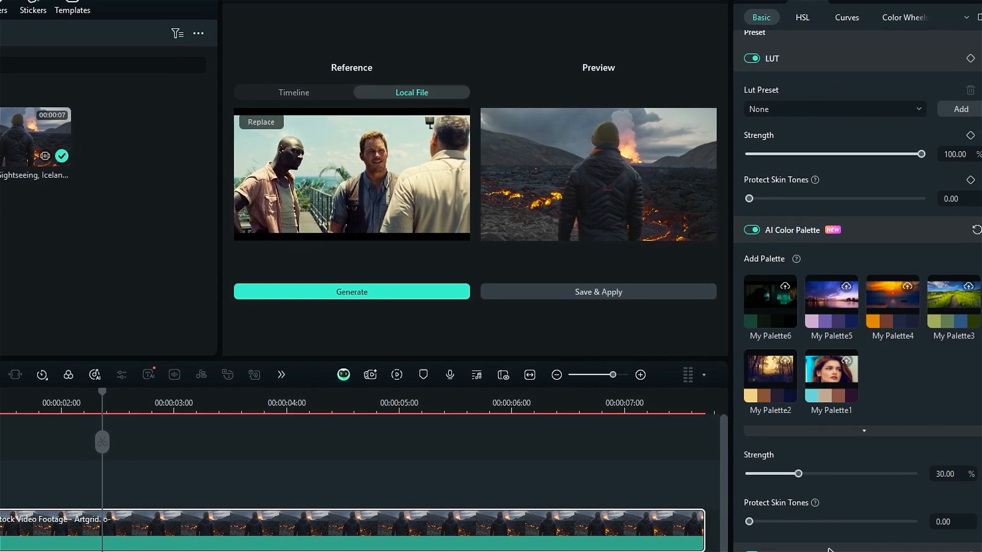
# Set the AI Color Palette match strength to 98% and adjust Protect Skin Tones
pyautogui.moveTo(801, 474); pyautogui.dragTo(738, 458)
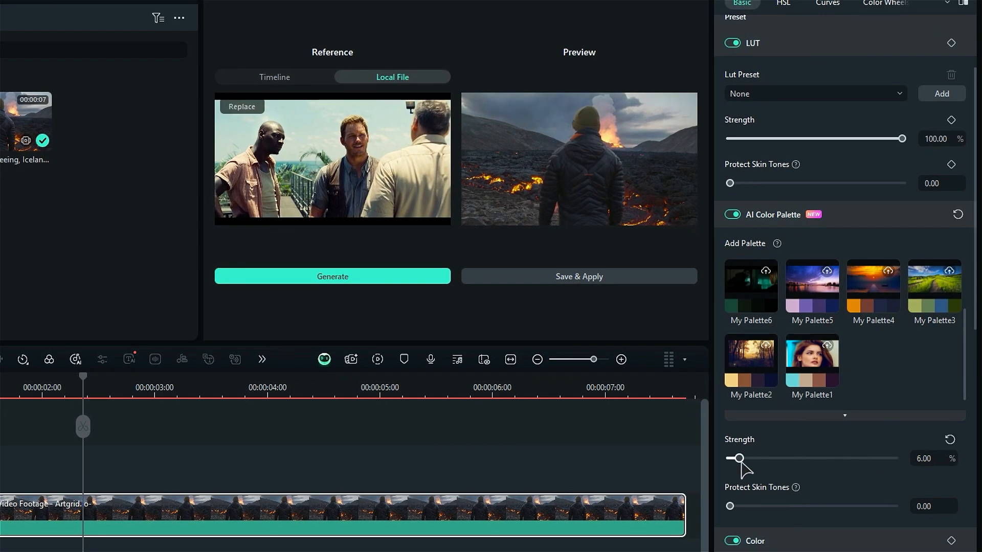
pyautogui.moveTo(738, 458); pyautogui.dragTo(890, 458)
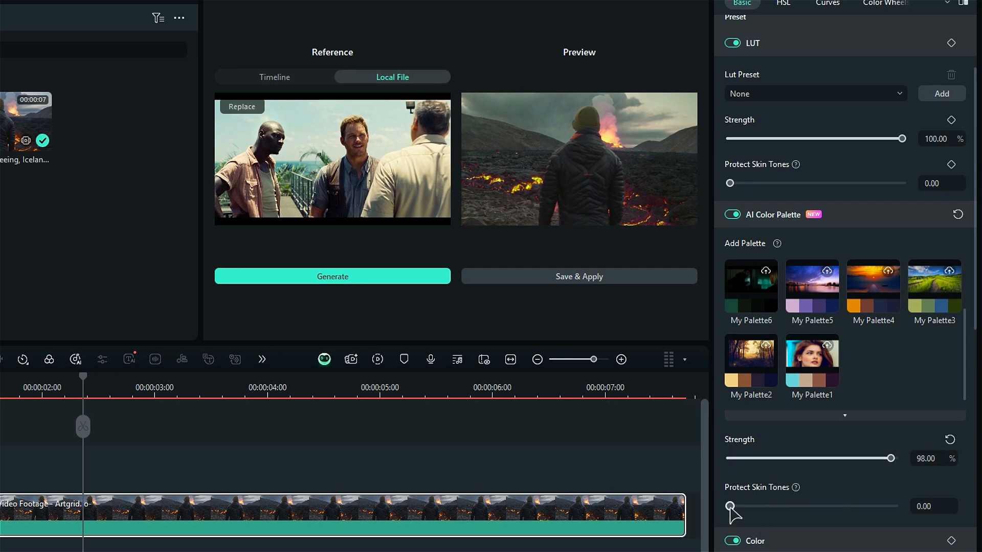
pyautogui.moveTo(729, 506); pyautogui.dragTo(770, 506)
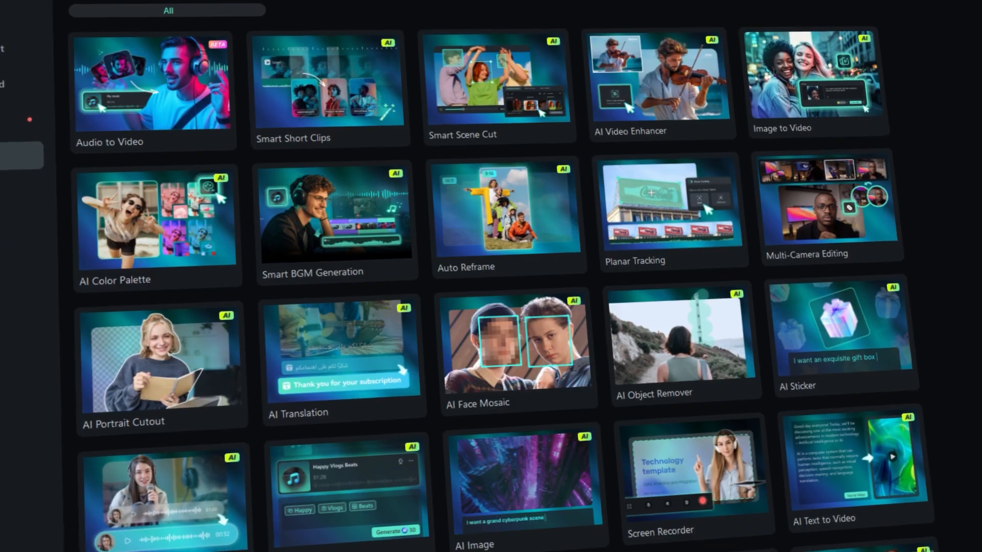
pyautogui.scroll(-3)
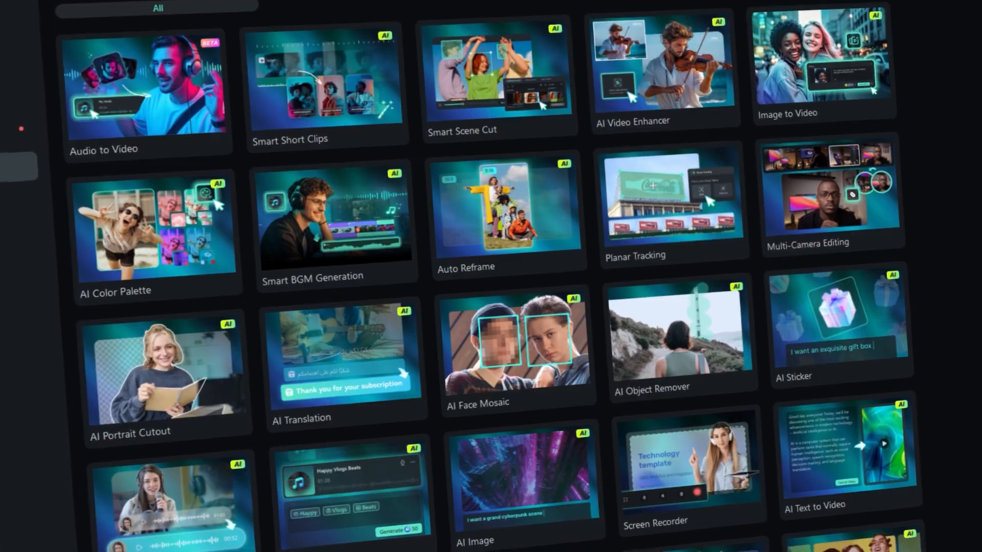